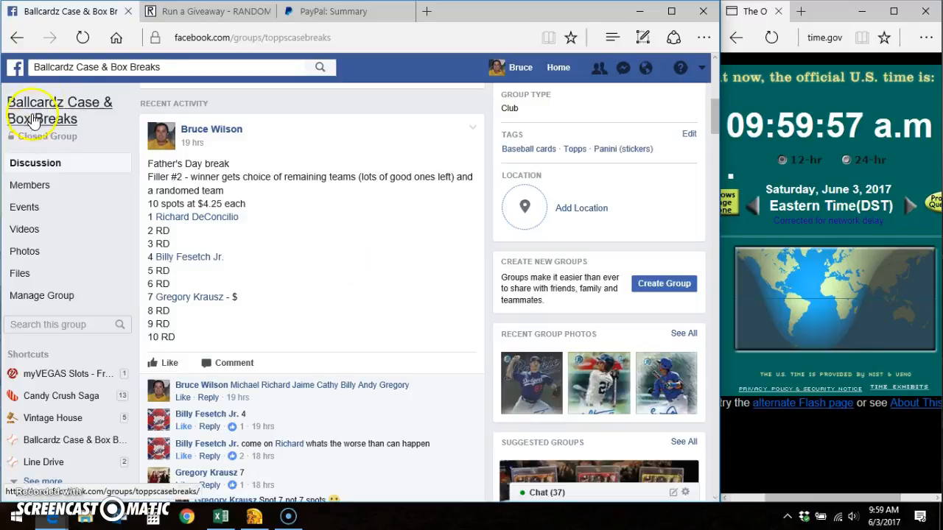
{"action": "mouse_move", "coordinate": [364, 274]}
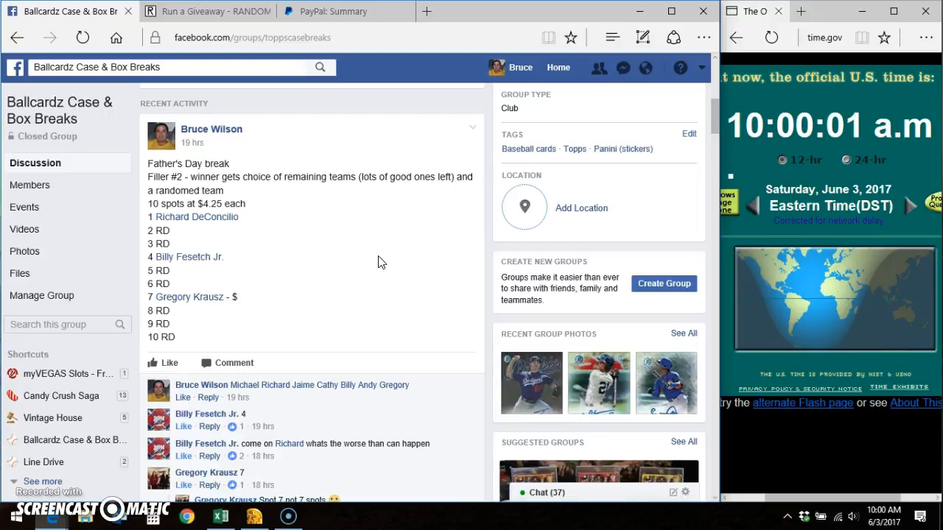
Post a 'LIVE' comment at the end of the group's break thread.
{"action": "scroll", "scroll_direction": "down", "scroll_amount": 3}
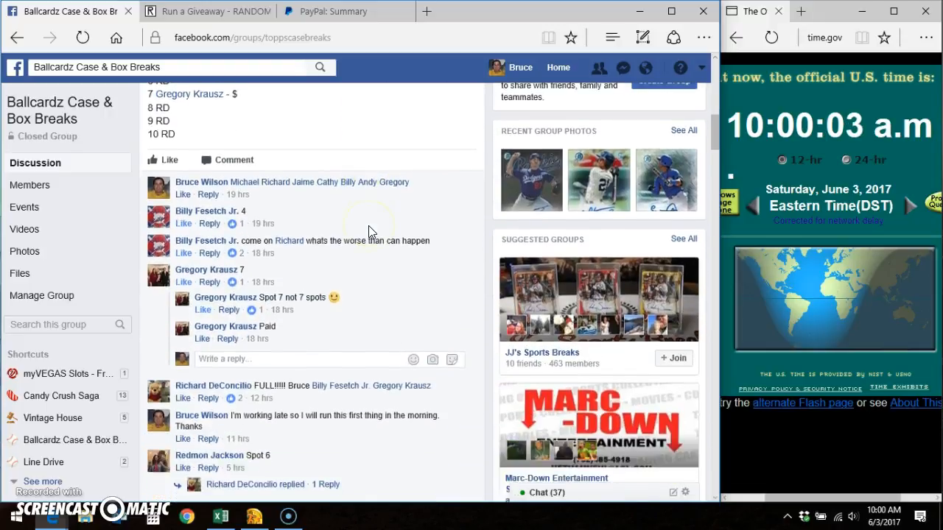
{"action": "scroll", "scroll_direction": "down", "scroll_amount": 3}
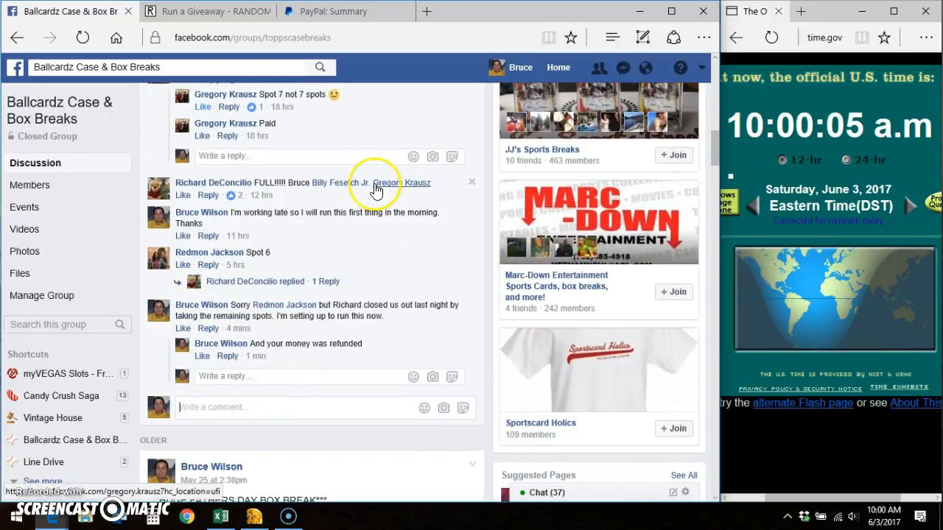
{"action": "mouse_move", "coordinate": [402, 183]}
{"action": "type", "text": "LIVE"}
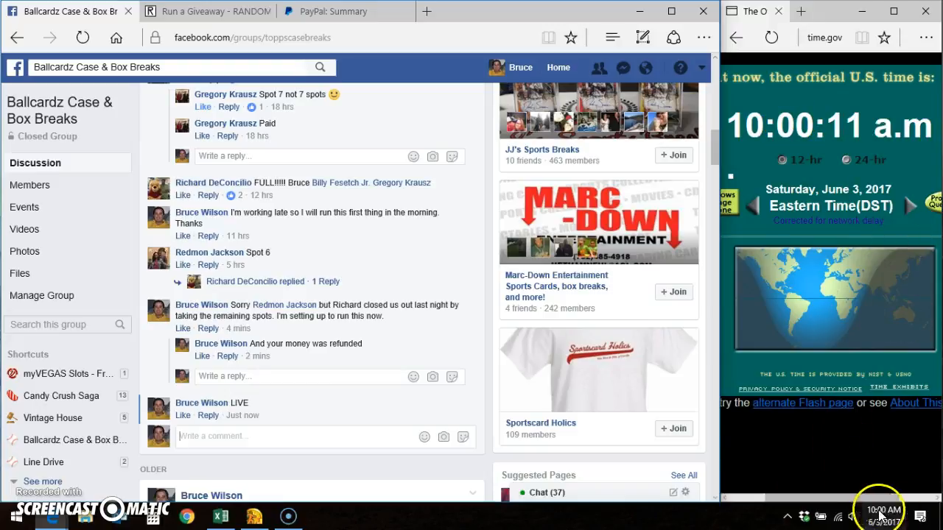
{"action": "left_click", "coordinate": [206, 11]}
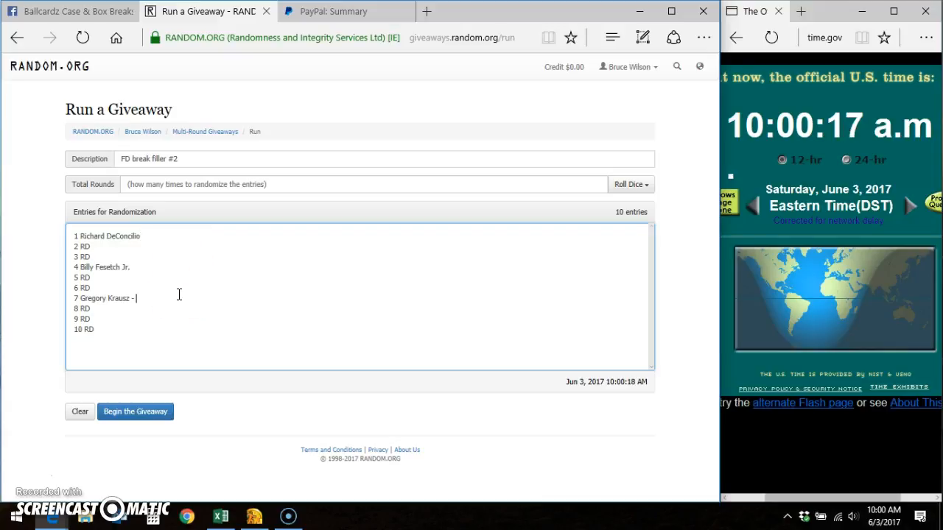
{"action": "key", "text": "Backspace"}
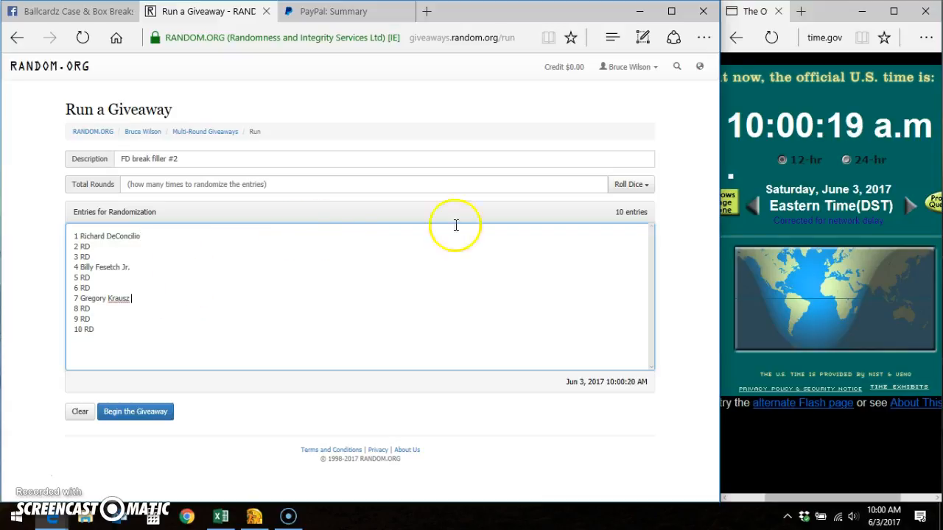
{"action": "left_click", "coordinate": [627, 185]}
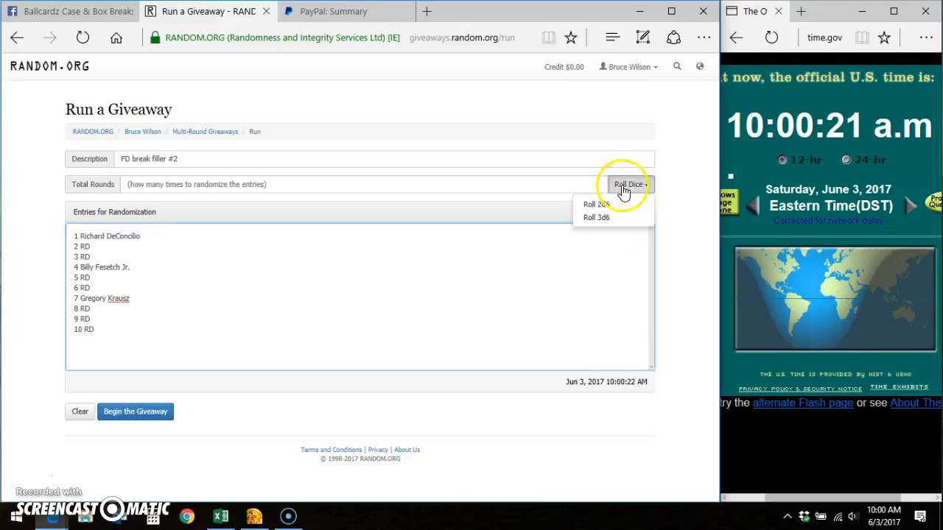
{"action": "left_click", "coordinate": [596, 205]}
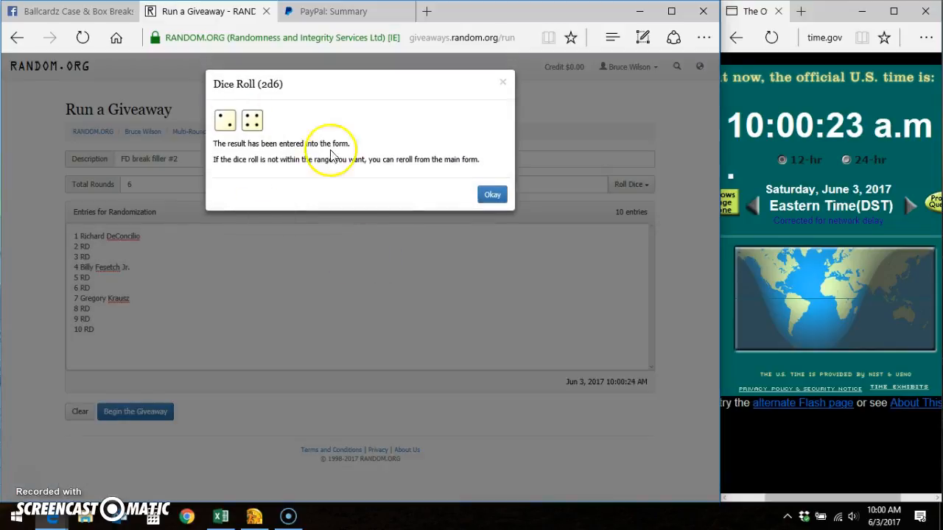
{"action": "left_click", "coordinate": [492, 193]}
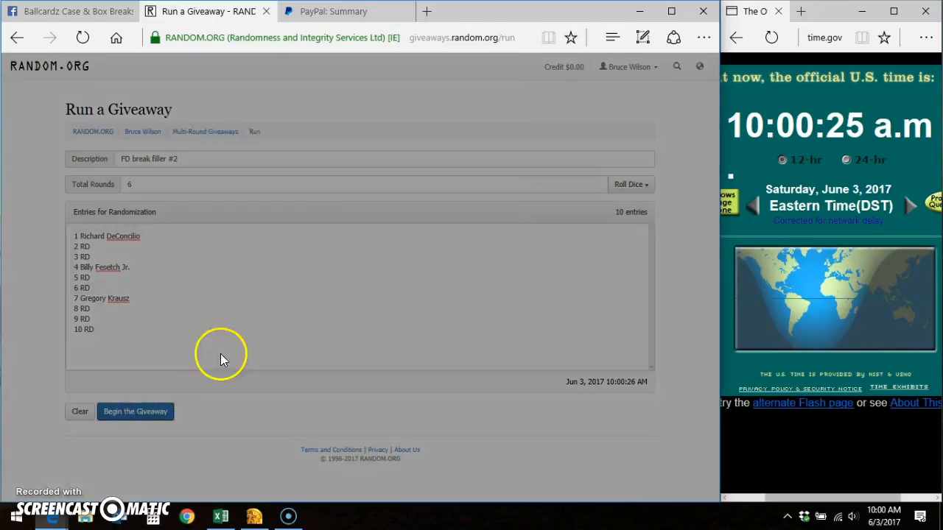
{"action": "left_click", "coordinate": [135, 411]}
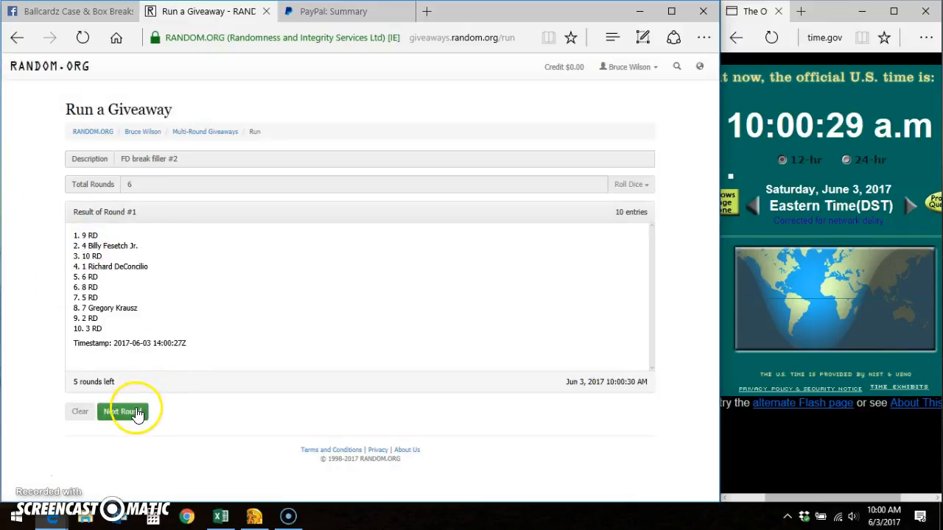
{"action": "left_click", "coordinate": [122, 411]}
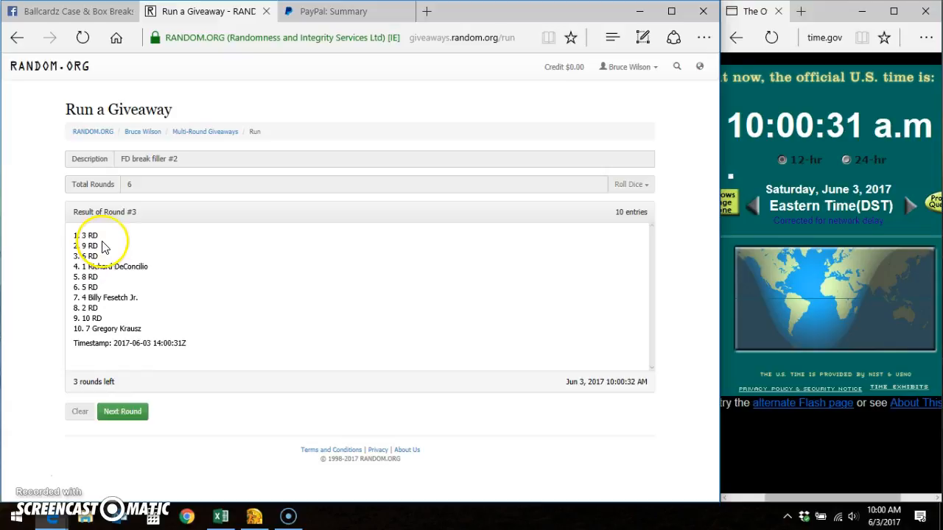
{"action": "left_click", "coordinate": [122, 411]}
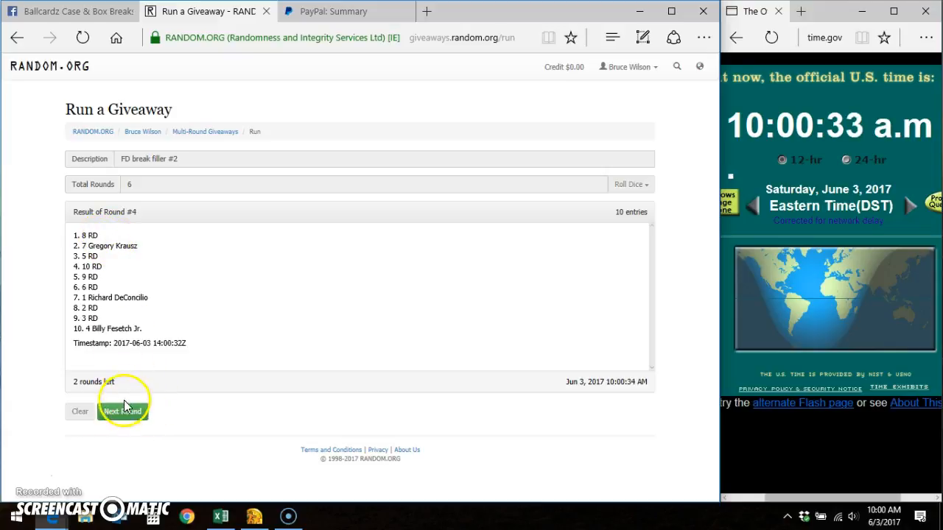
{"action": "left_click", "coordinate": [122, 411]}
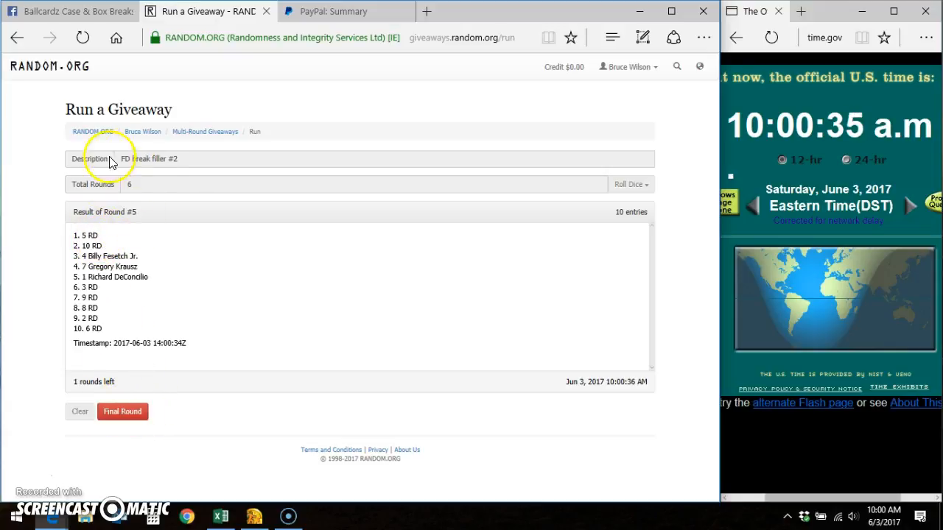
{"action": "mouse_move", "coordinate": [83, 344]}
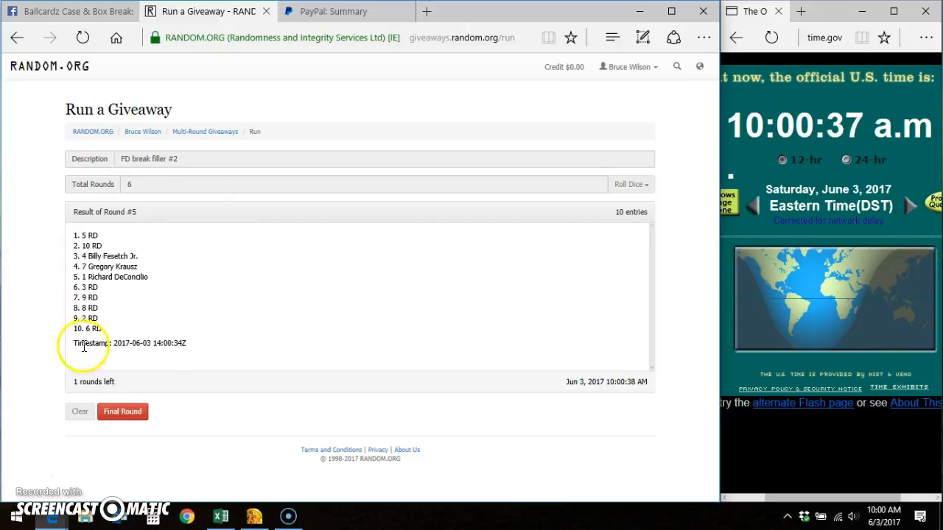
{"action": "left_click", "coordinate": [122, 411]}
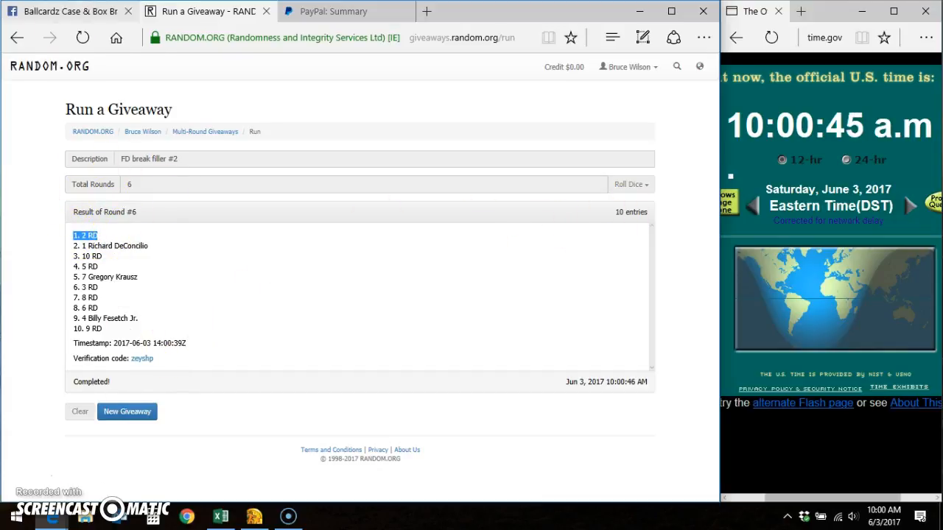
Post a 'DONE' comment after 'LIVE' in the Facebook thread.
{"action": "left_click", "coordinate": [67, 11]}
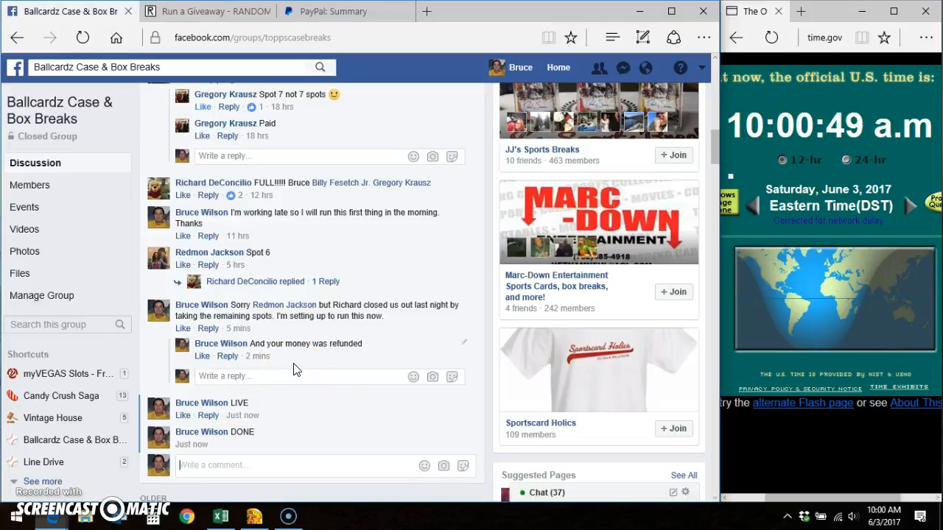
{"action": "mouse_move", "coordinate": [242, 444]}
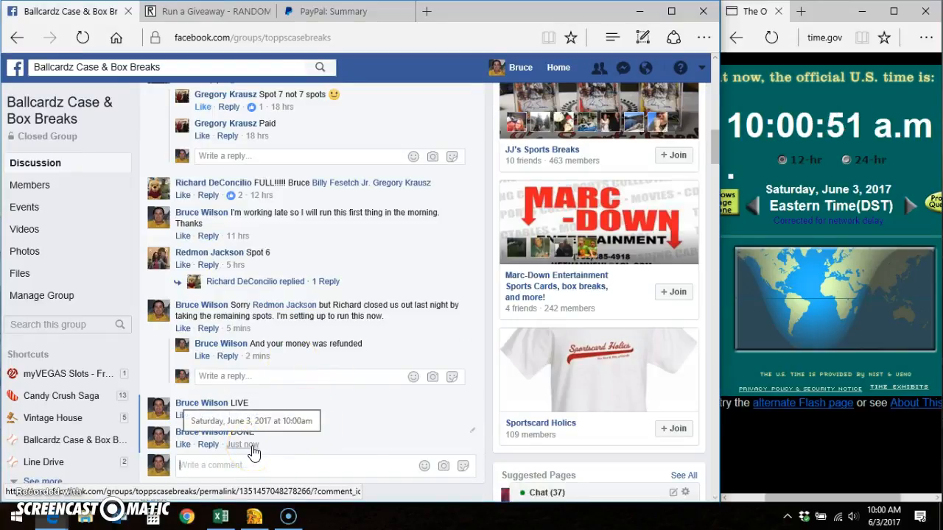